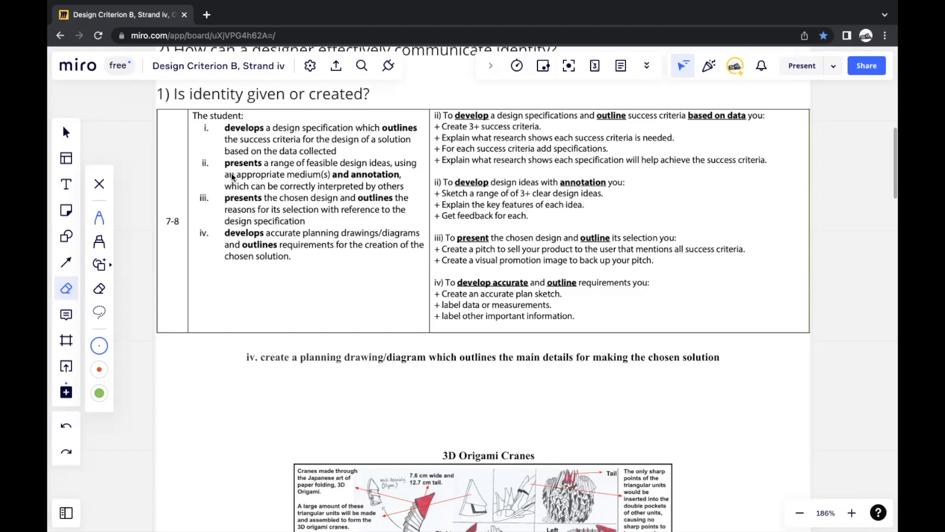
pyautogui.moveTo(264, 213)
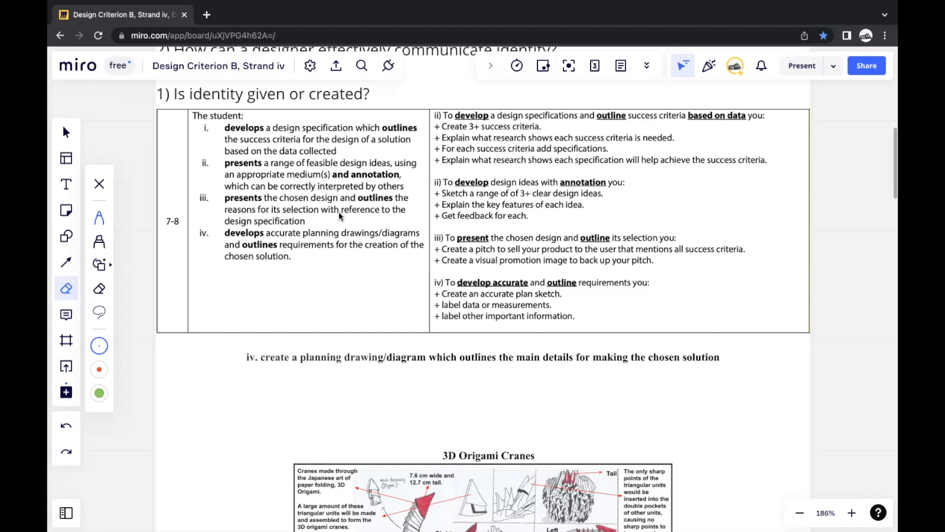
pyautogui.moveTo(260, 179)
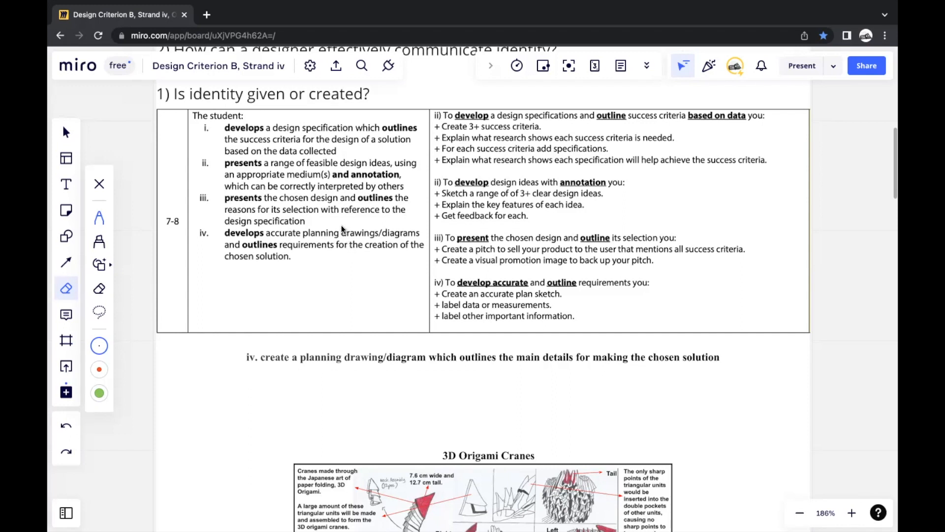
pyautogui.moveTo(355, 227)
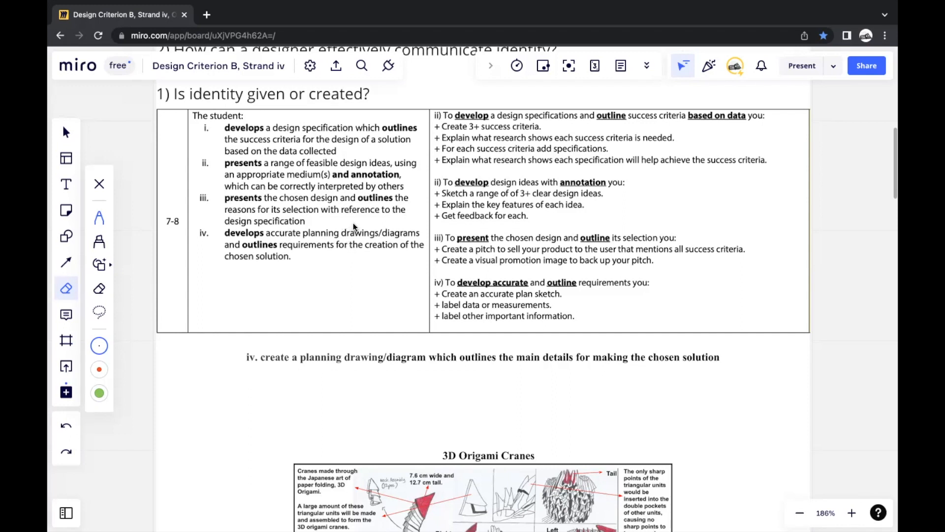
pyautogui.moveTo(388, 176)
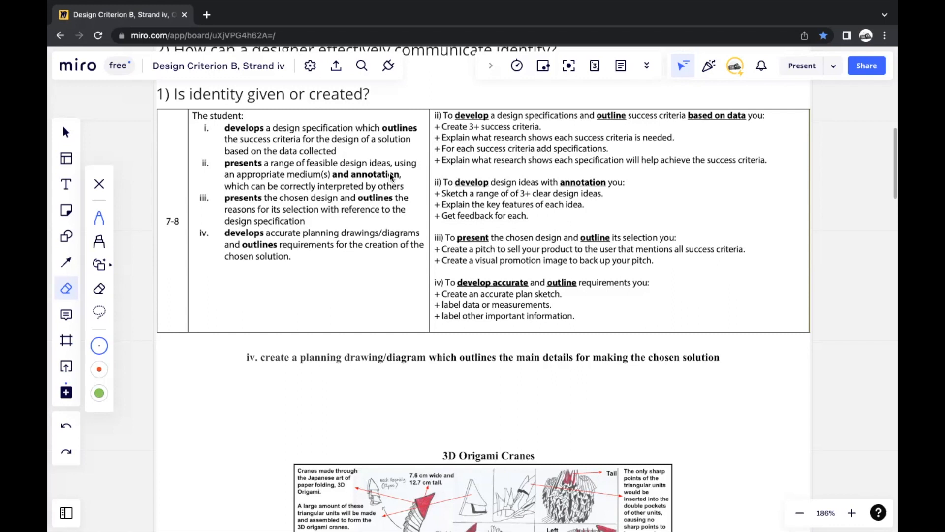
pyautogui.moveTo(496, 233)
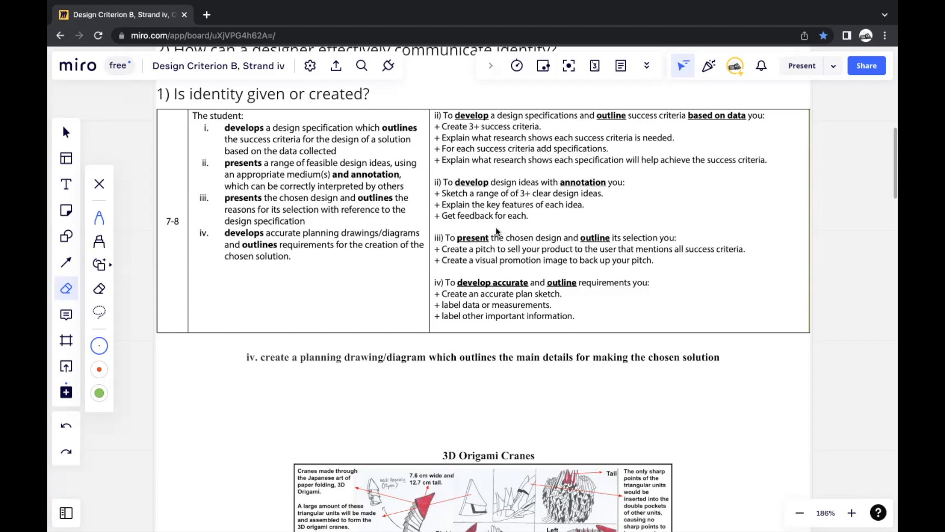
pyautogui.moveTo(567, 292)
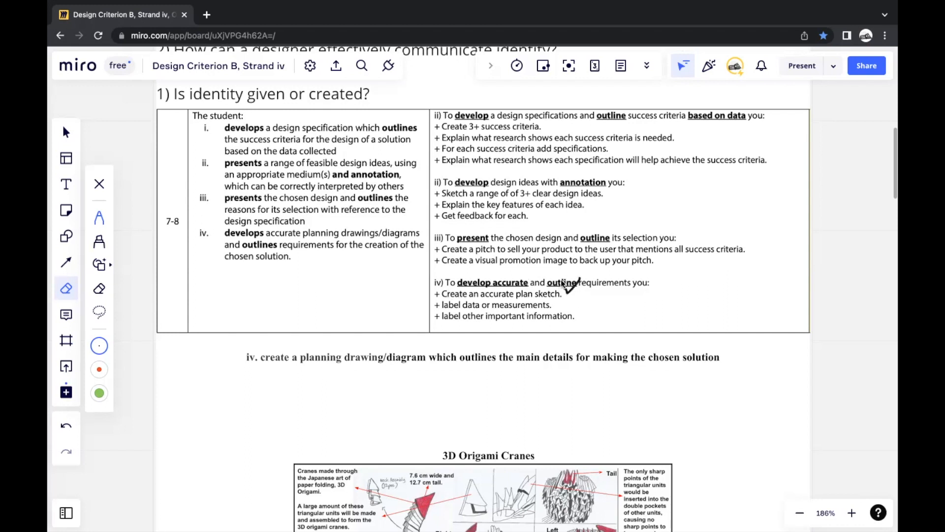
pyautogui.moveTo(551, 295)
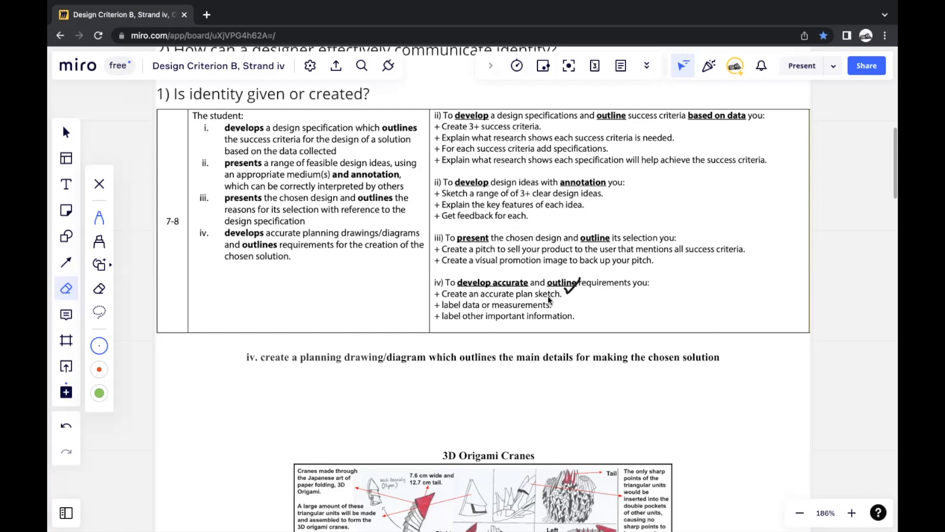
pyautogui.moveTo(557, 304)
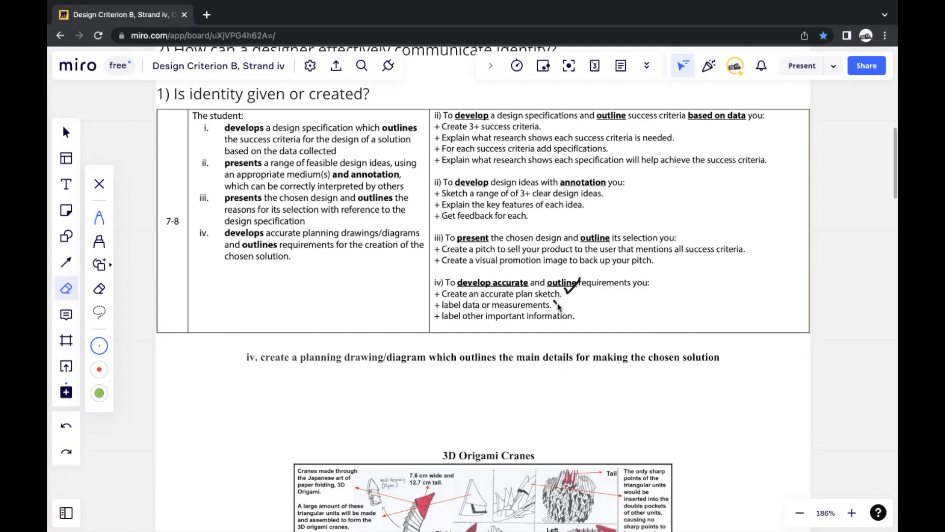
# Draw a checkmark beside the 'label data or measurements' requirement under strand iv
pyautogui.moveTo(576, 304); pyautogui.dragTo(587, 313)
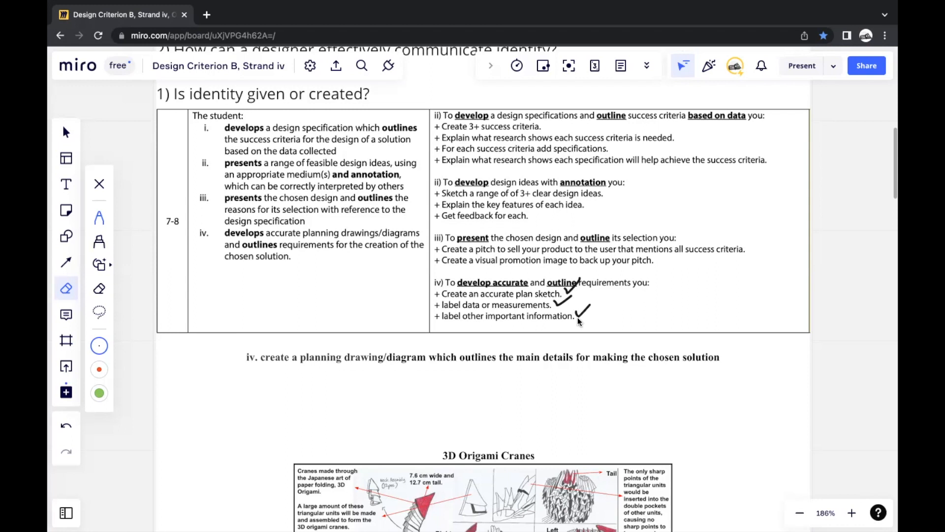
pyautogui.moveTo(580, 327)
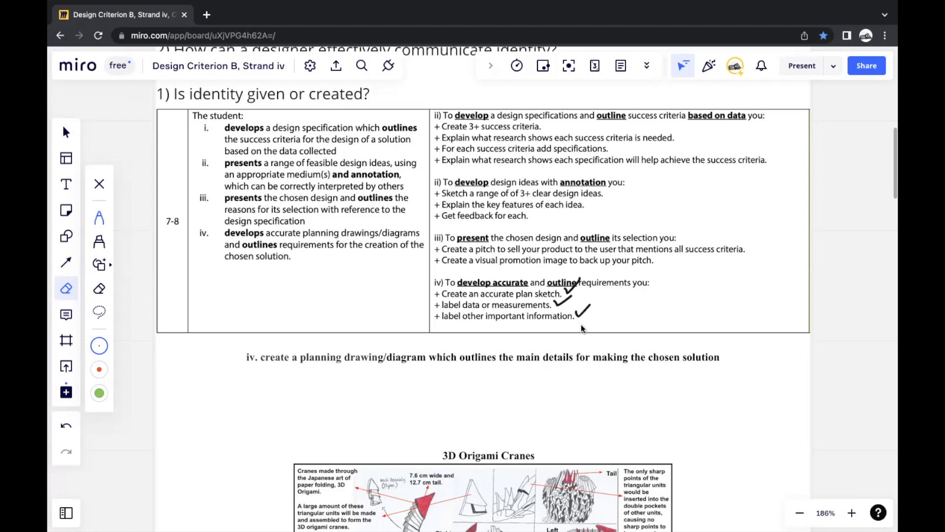
pyautogui.moveTo(574, 348)
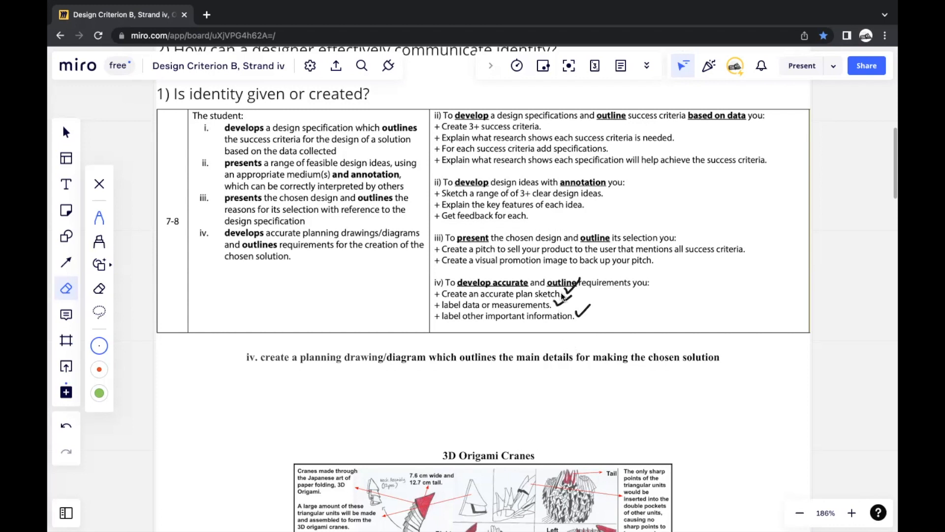
# Scroll down to the 3D Origami Cranes sketch and the top of Brochure page 1
pyautogui.scroll(-3)
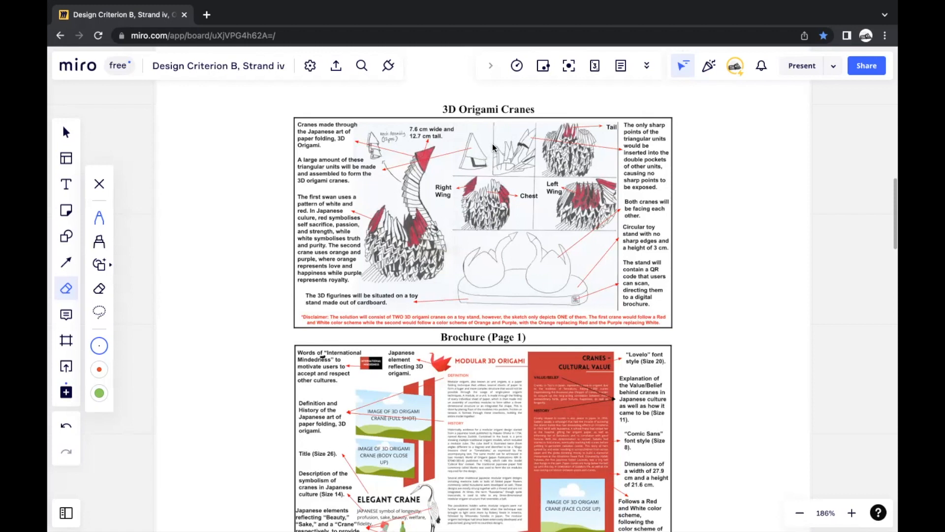
pyautogui.moveTo(493, 173)
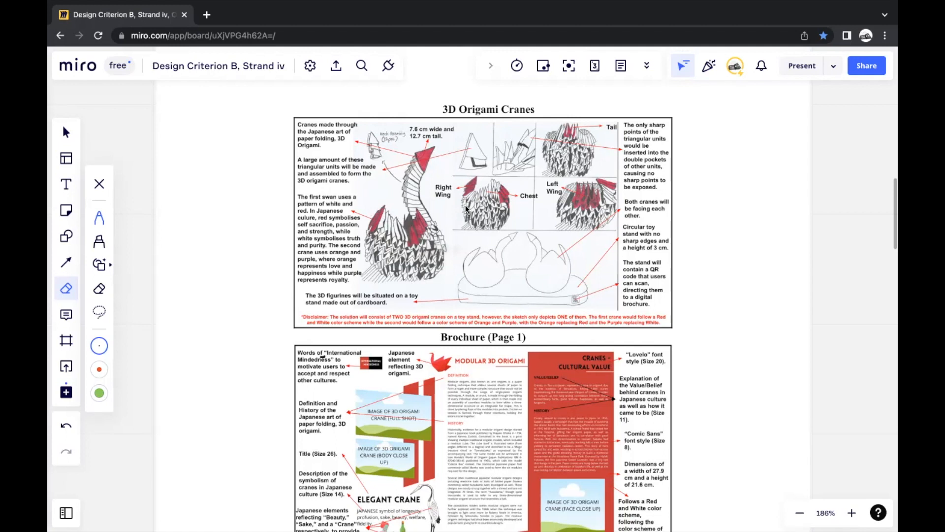
pyautogui.moveTo(503, 211)
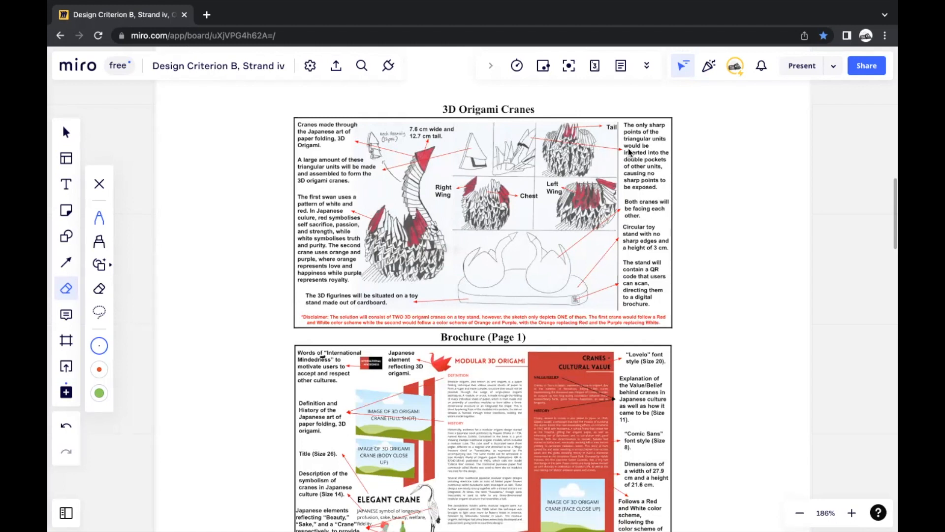
pyautogui.scroll(-3)
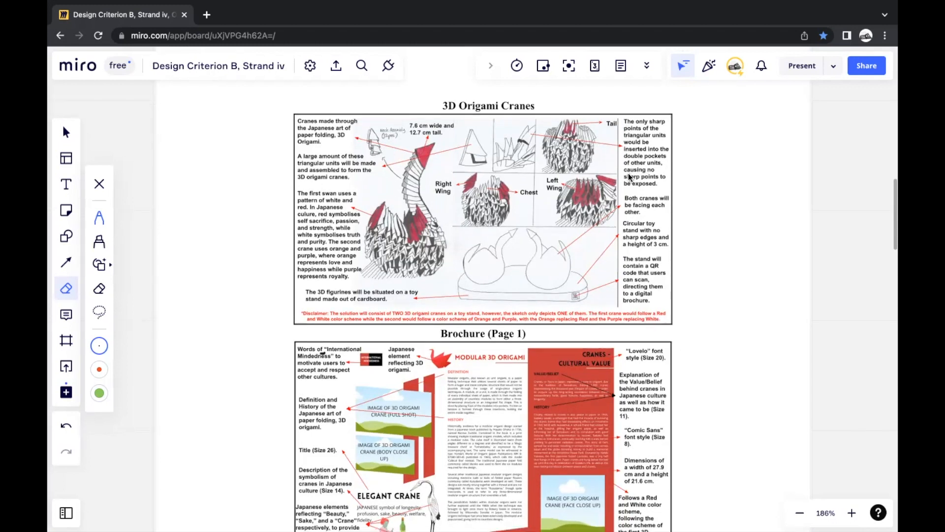
# Scroll down past Brochure page 2 and the Canva link to the Toy Stand drawing
pyautogui.scroll(-3)
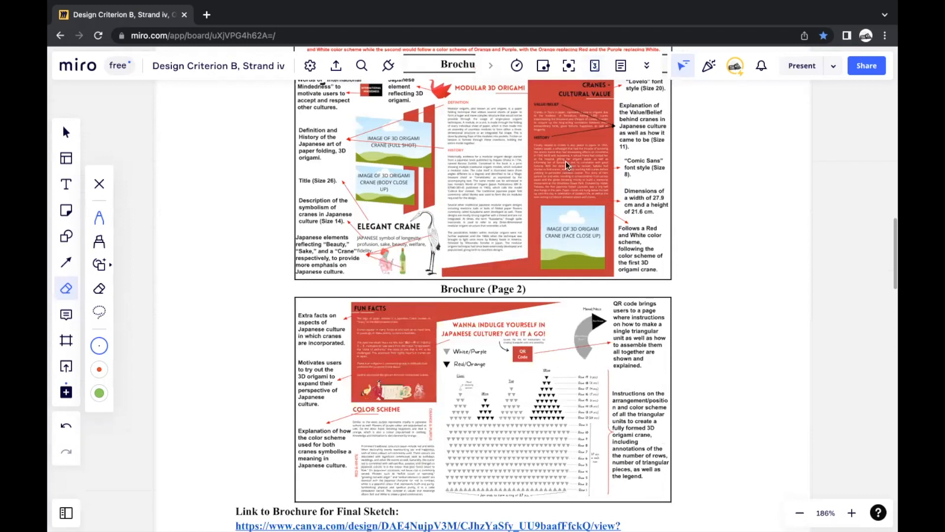
pyautogui.scroll(-3)
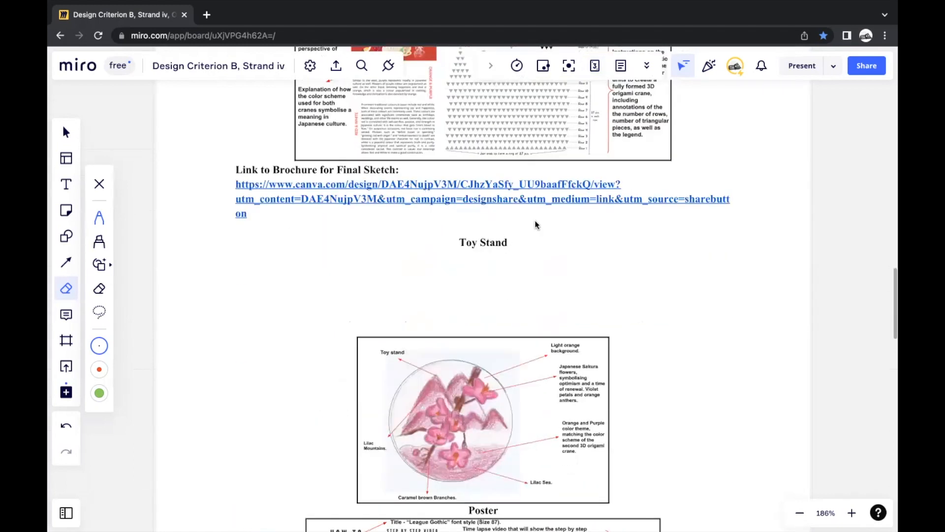
pyautogui.scroll(-3)
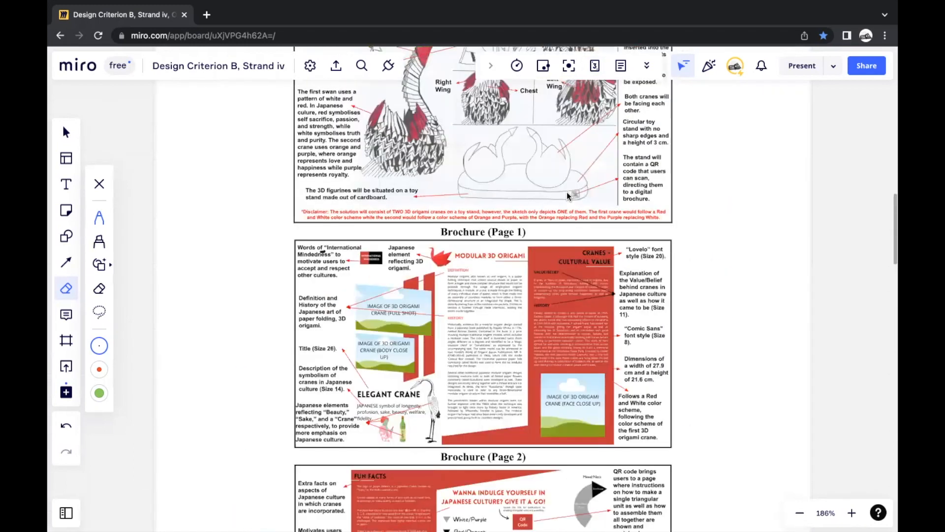
pyautogui.scroll(-3)
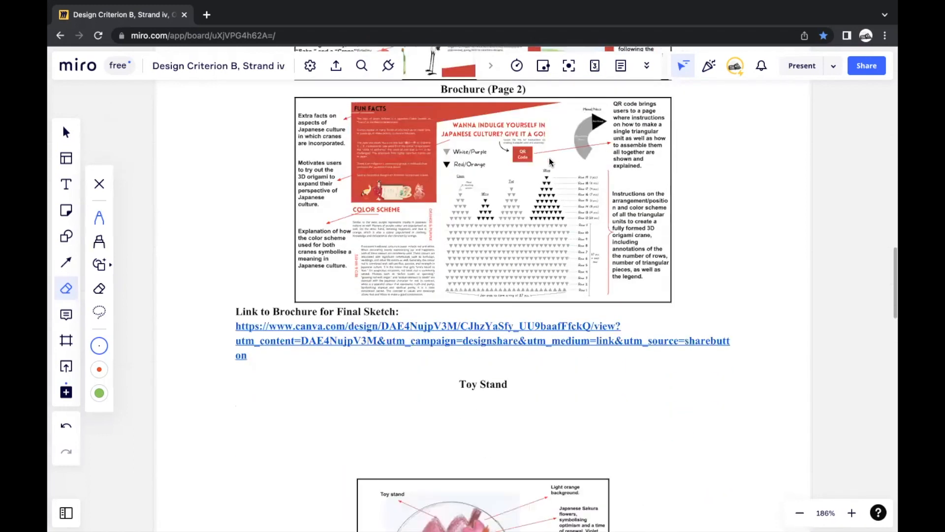
pyautogui.moveTo(542, 168)
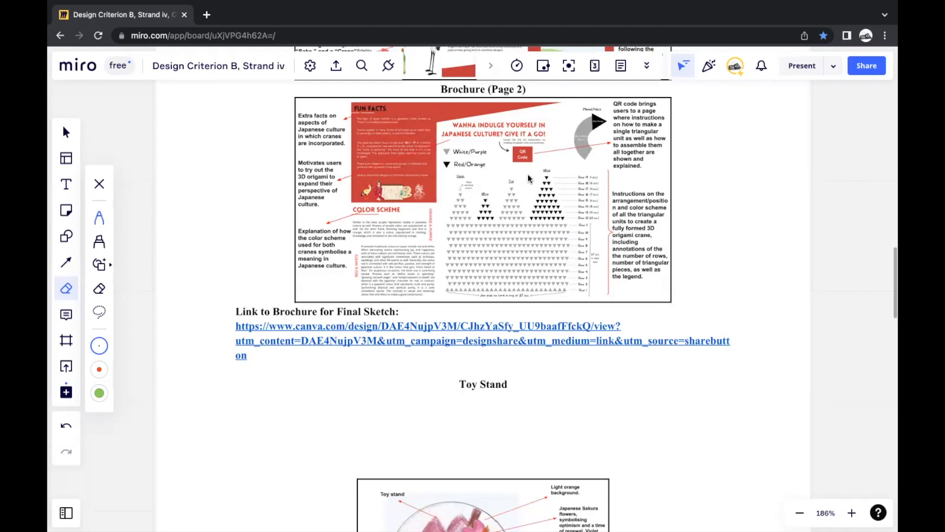
pyautogui.scroll(-3)
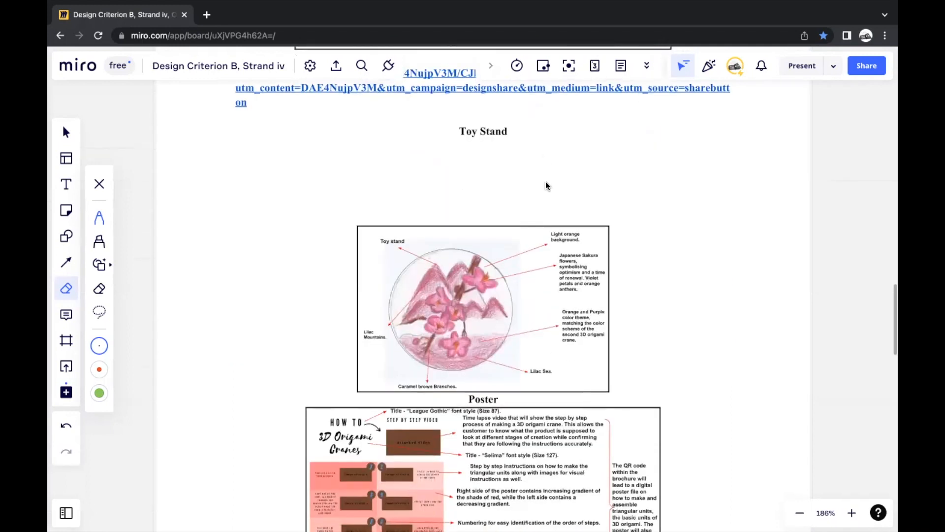
# Scroll down past the Poster plan and its link to the Other Design Specifications table
pyautogui.scroll(-3)
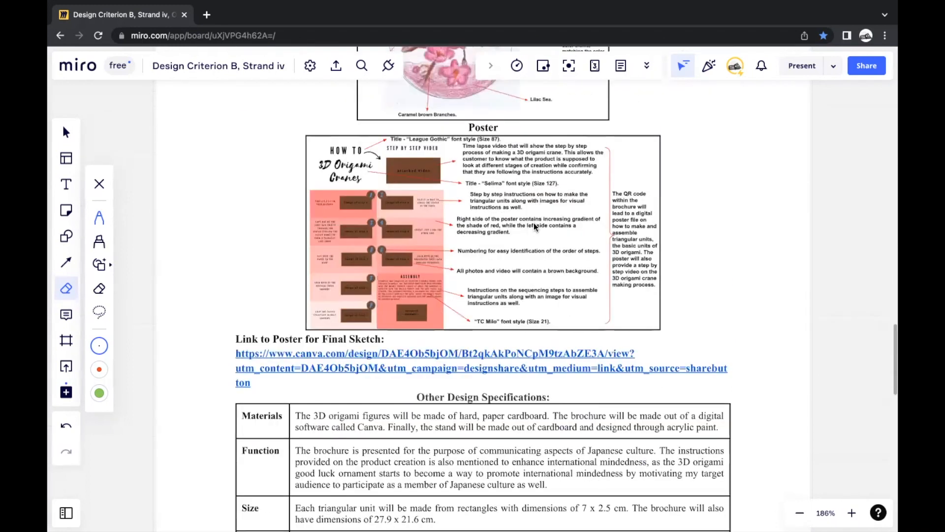
pyautogui.scroll(-3)
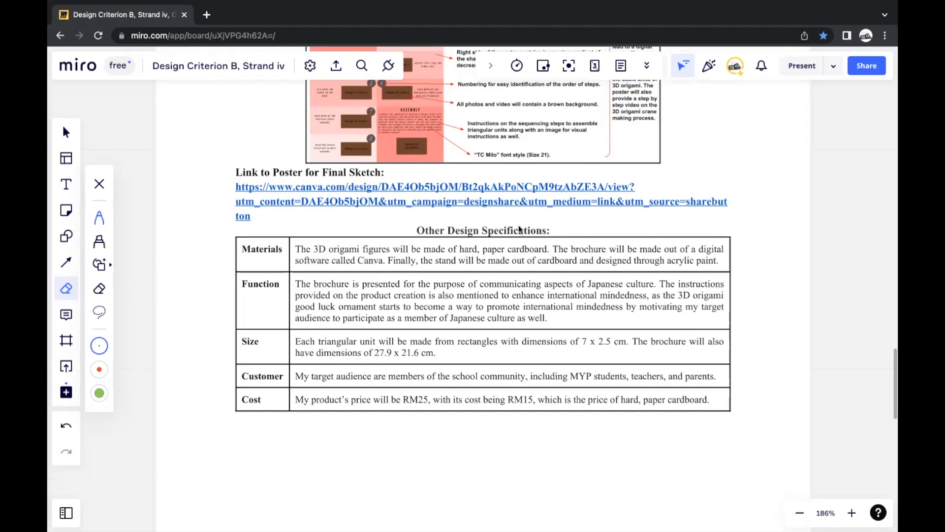
pyautogui.moveTo(498, 256)
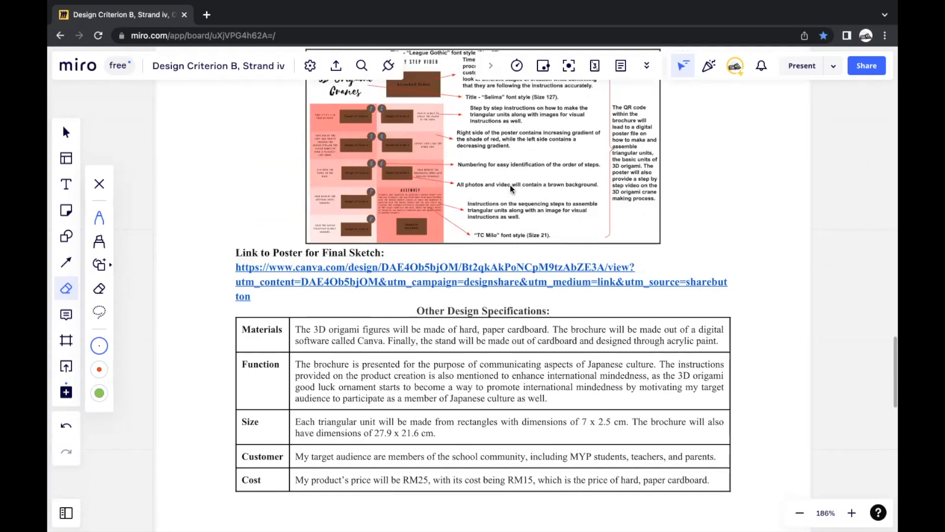
pyautogui.moveTo(298, 208)
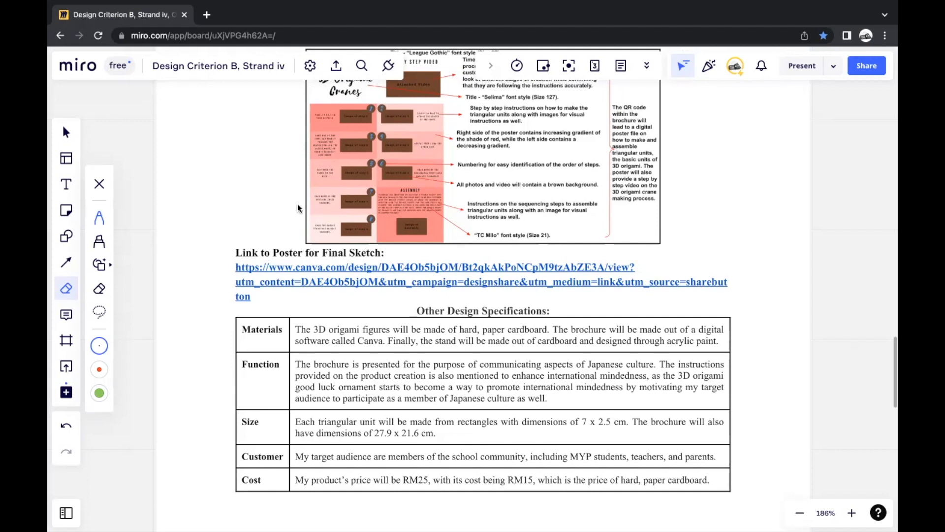
pyautogui.moveTo(334, 209)
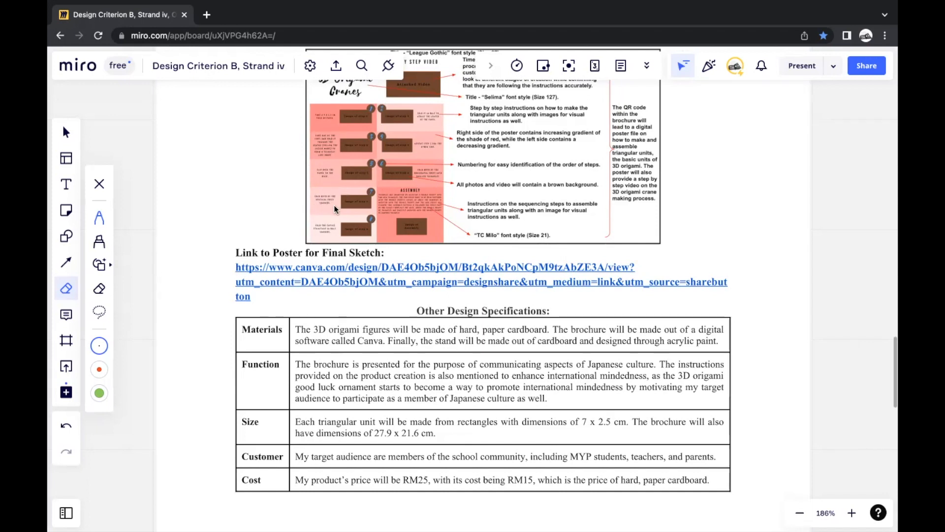
# Scroll back to the rubric table with the ticked strand iv requirements
pyautogui.scroll(-3)
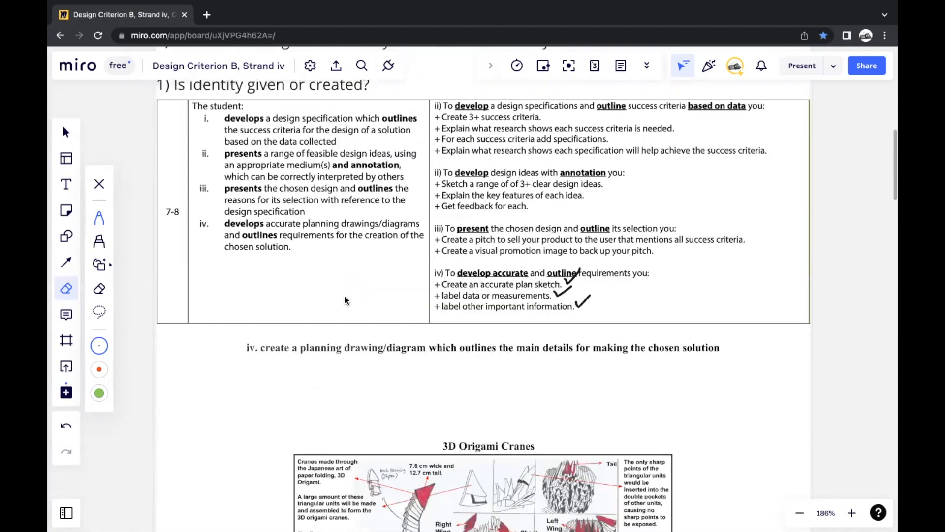
pyautogui.moveTo(348, 286)
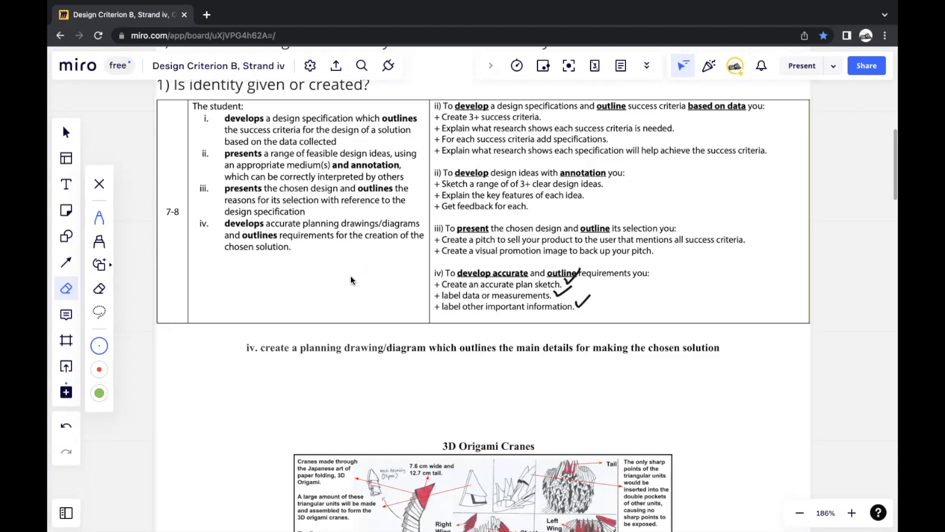
pyautogui.moveTo(294, 230)
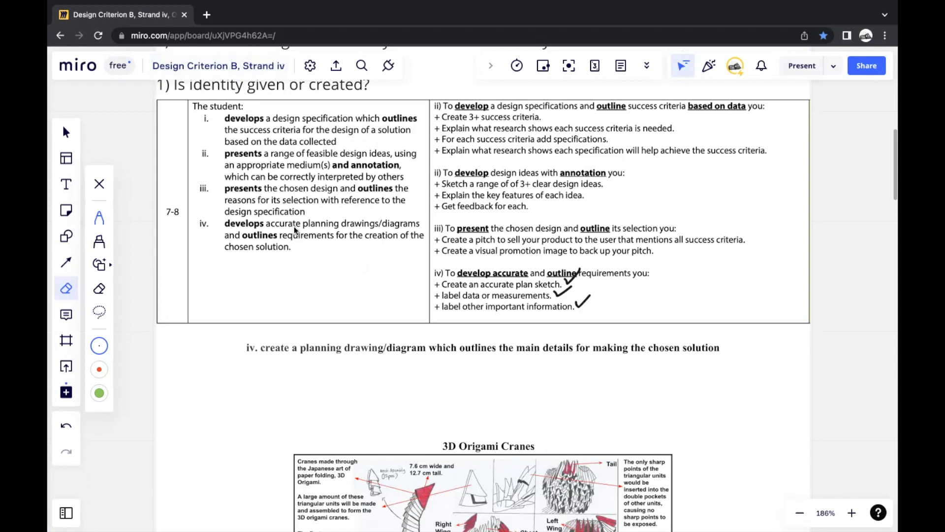